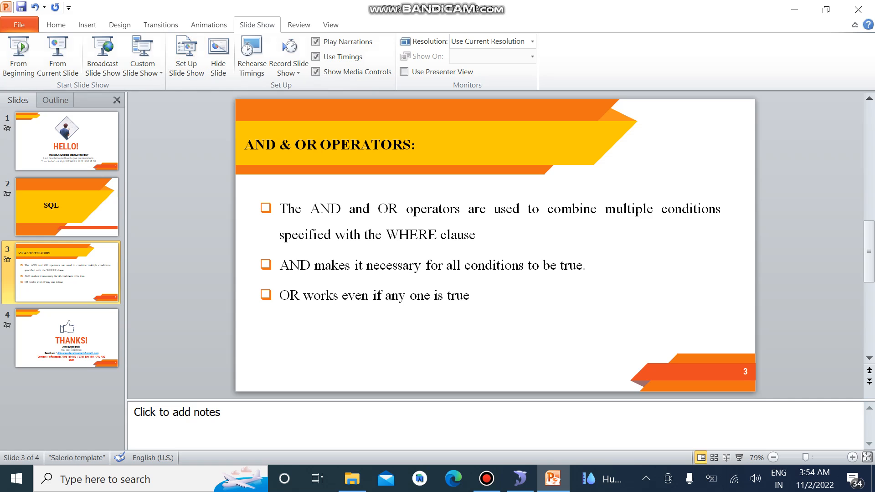
# - Switch from the PowerPoint AND & OR slide to SQLyog
pyautogui.click(518, 479)
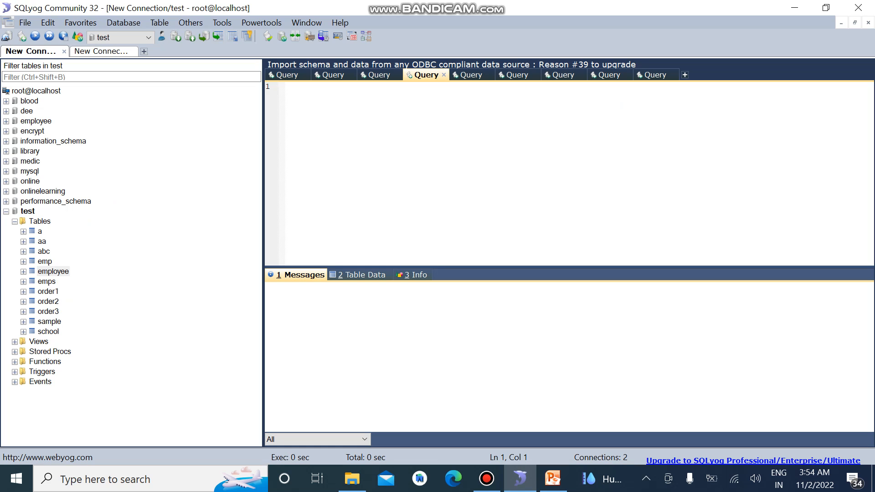
# - Run SELECT * FROM employee, then delete the trailing semicolon
pyautogui.write('selec')
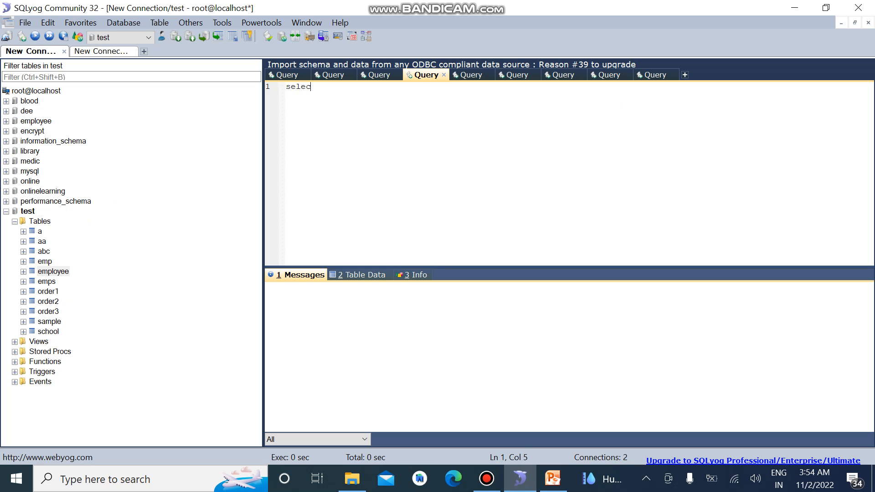
pyautogui.write('SELECT')
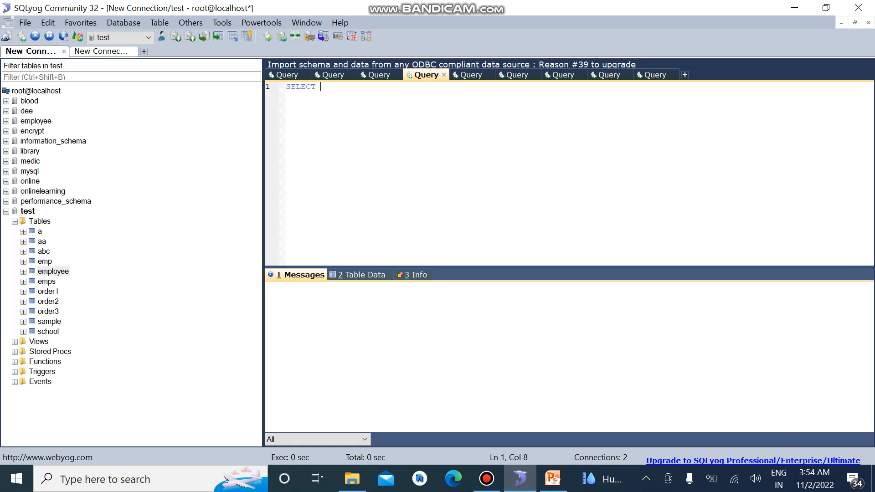
pyautogui.write('* FROM')
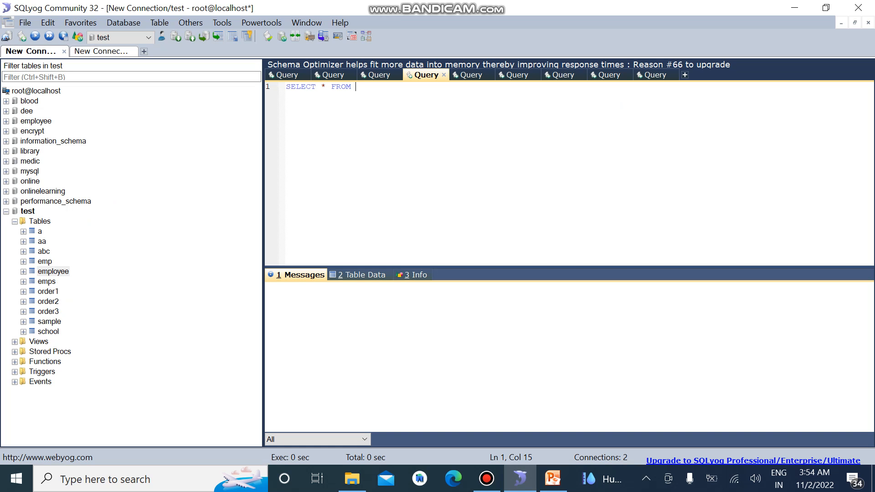
pyautogui.write('employee;')
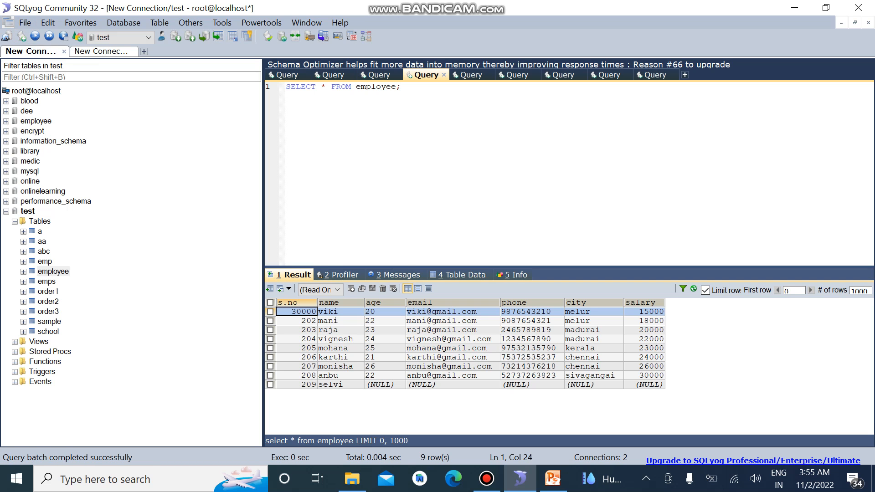
pyautogui.press('Backspace')
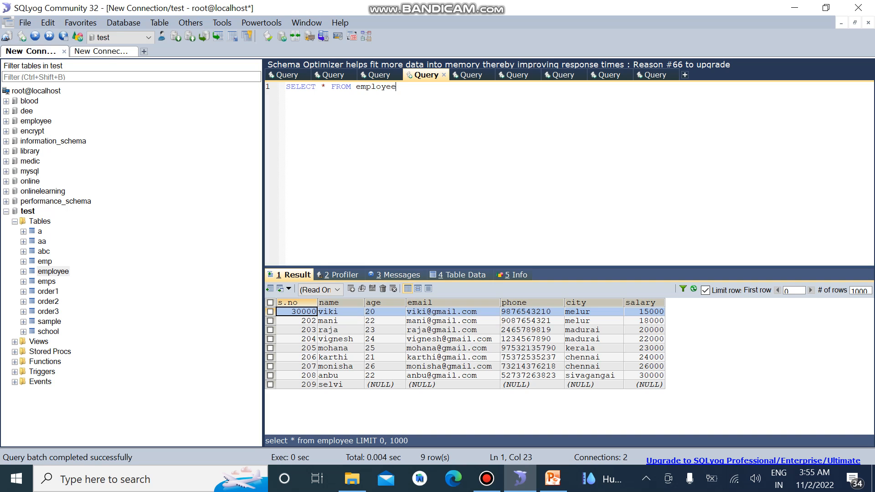
# - Append WHERE salary>=15000 AND age>22 and execute, returning raja, vignesh, mohana and monisha
pyautogui.write('whe')
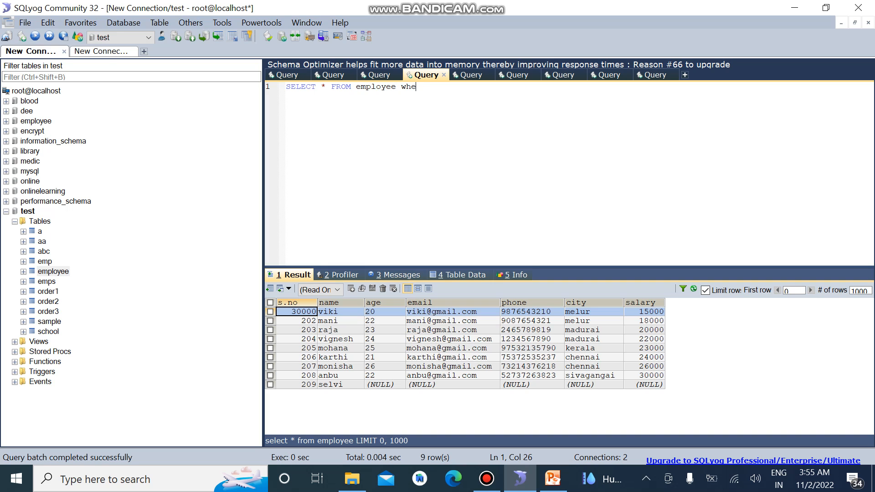
pyautogui.write('RE')
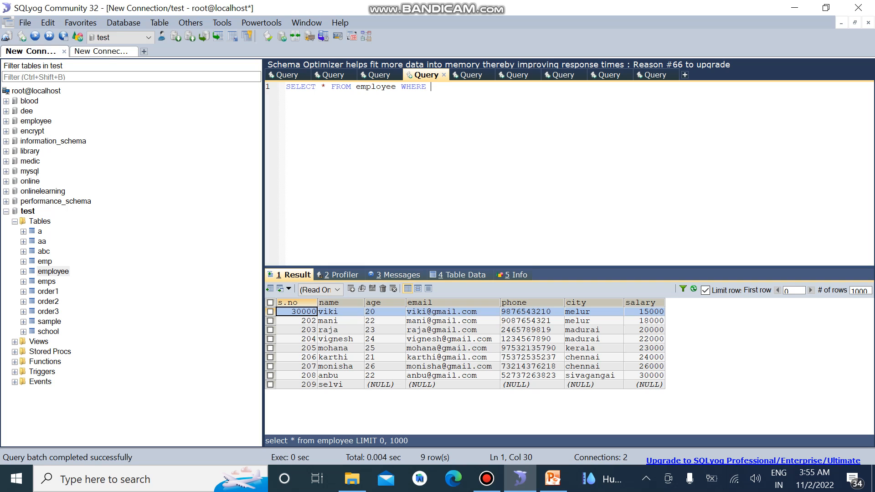
pyautogui.write('sal')
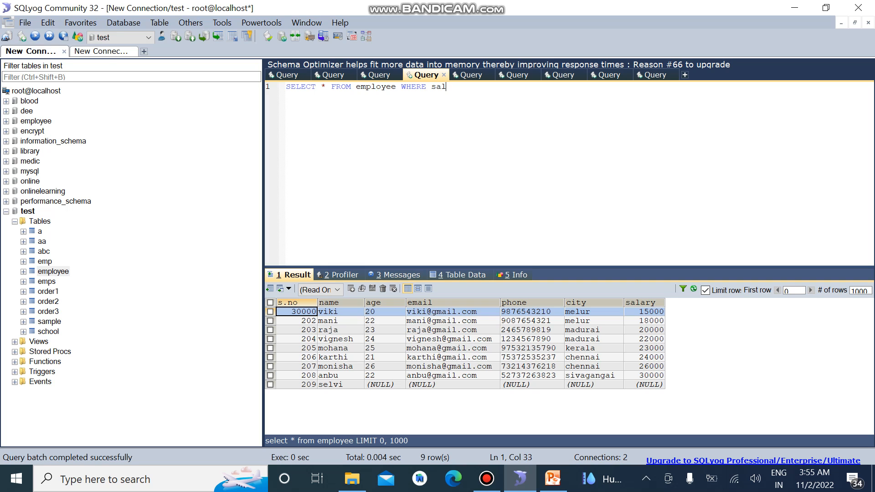
pyautogui.write('ary')
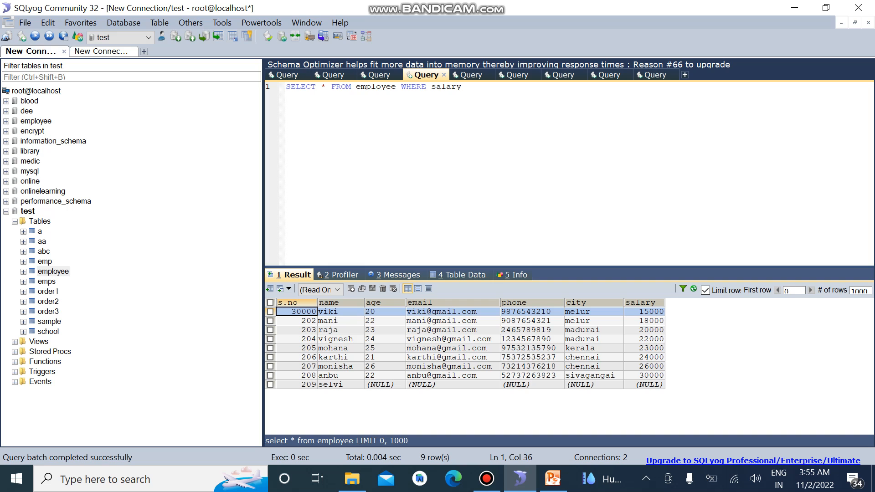
pyautogui.write('>')
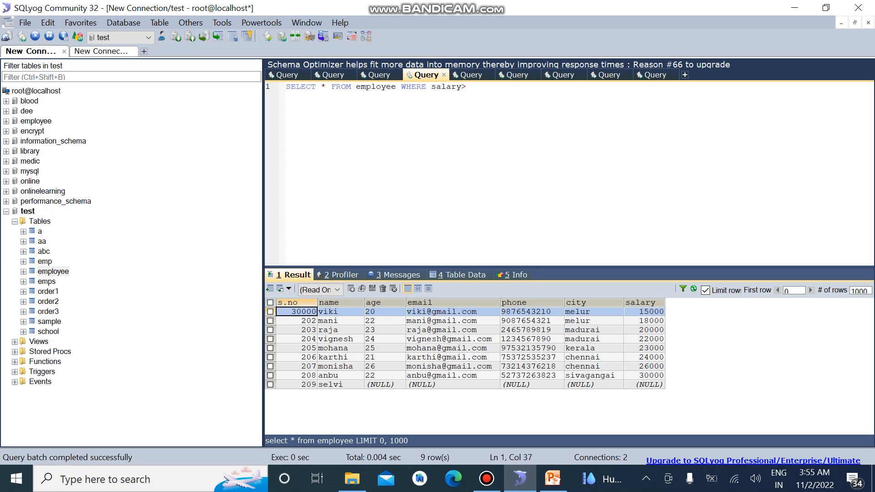
pyautogui.write('=1500')
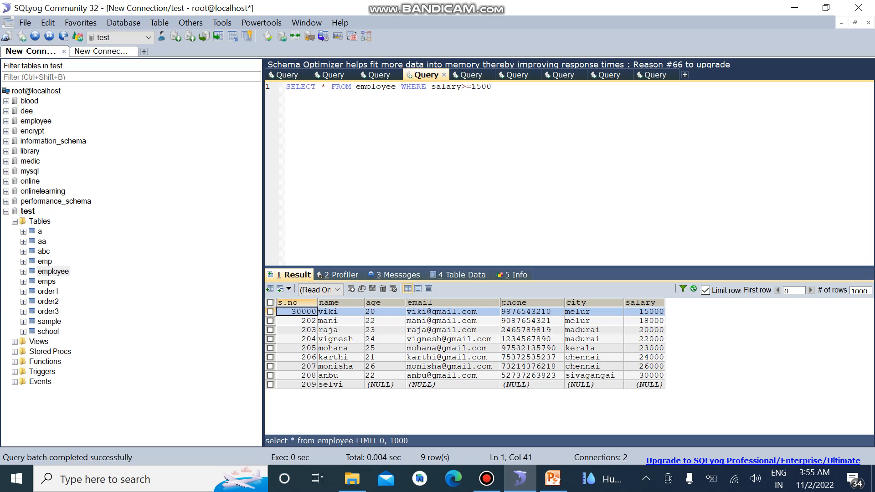
pyautogui.write('0 an')
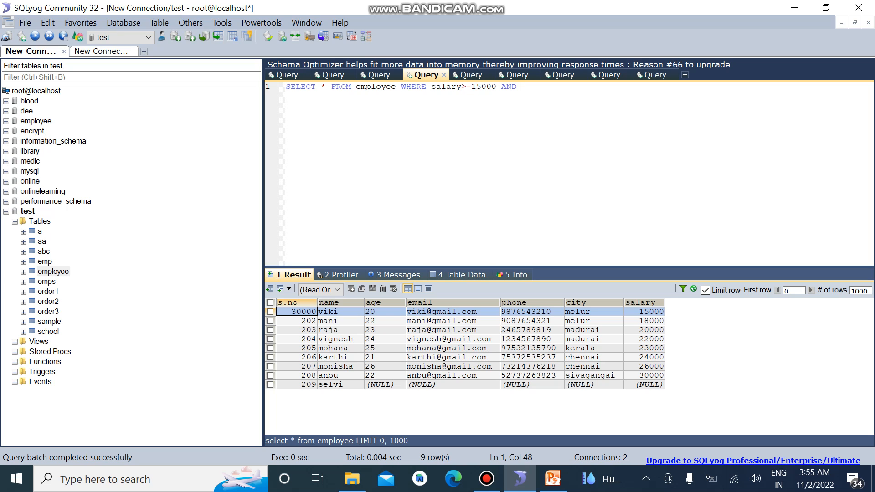
pyautogui.write('age')
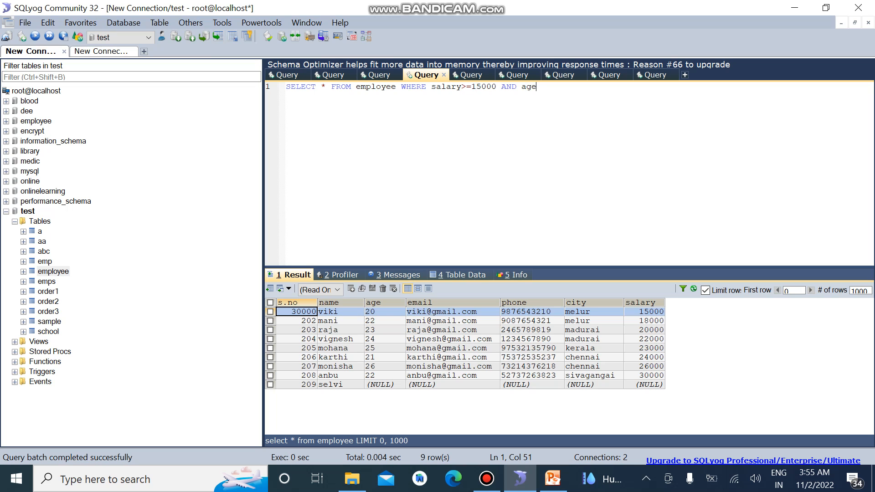
pyautogui.write('22;')
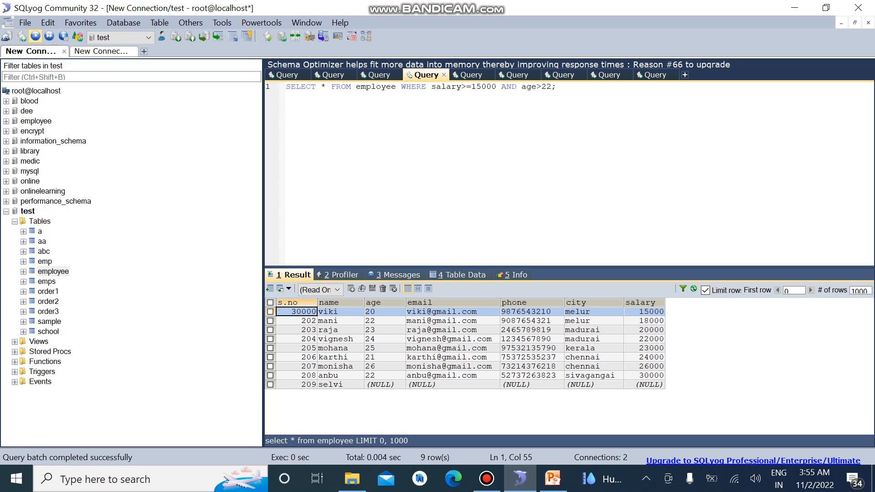
pyautogui.click(19, 35)
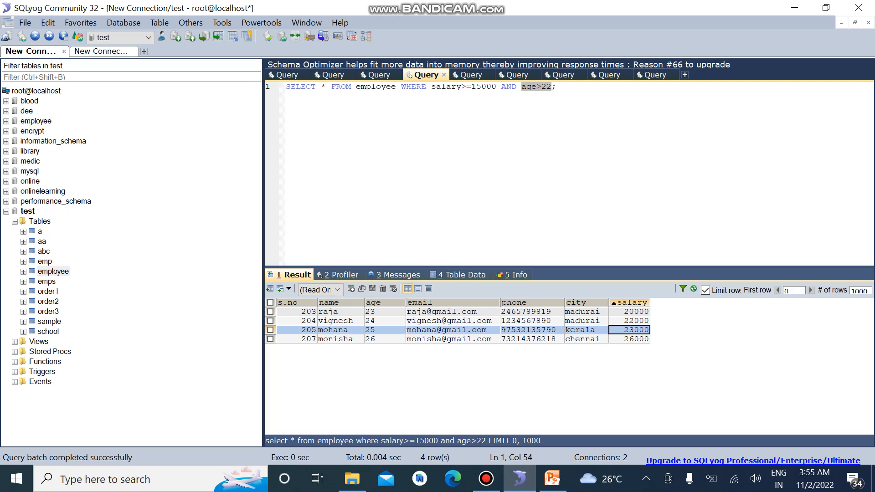
# - Review an age result, then replace AND with OR between the salary and age conditions
pyautogui.click(383, 320)
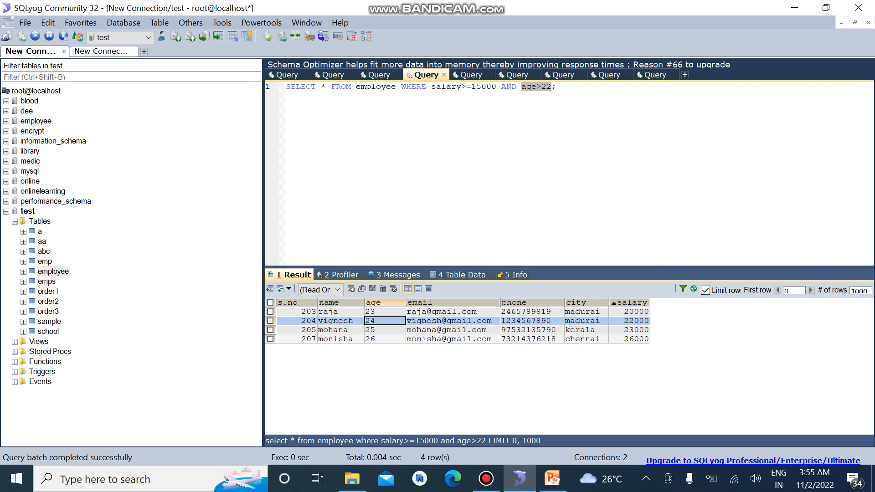
pyautogui.click(370, 338)
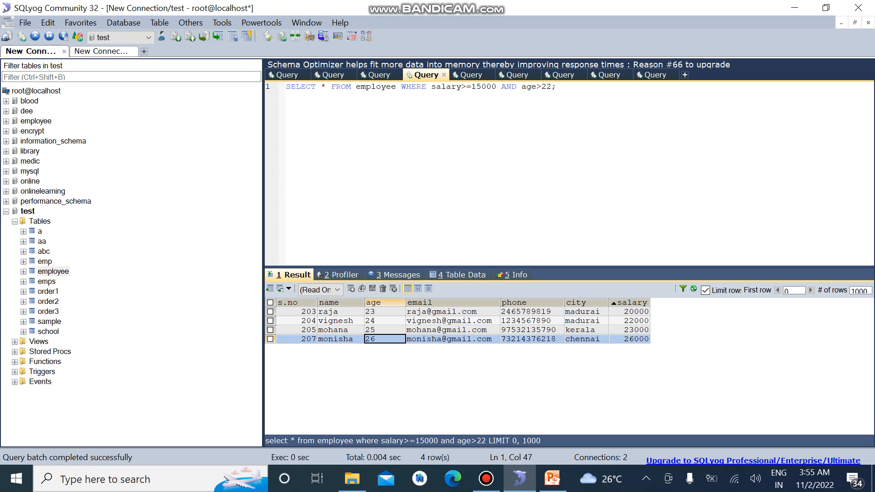
pyautogui.write('OR')
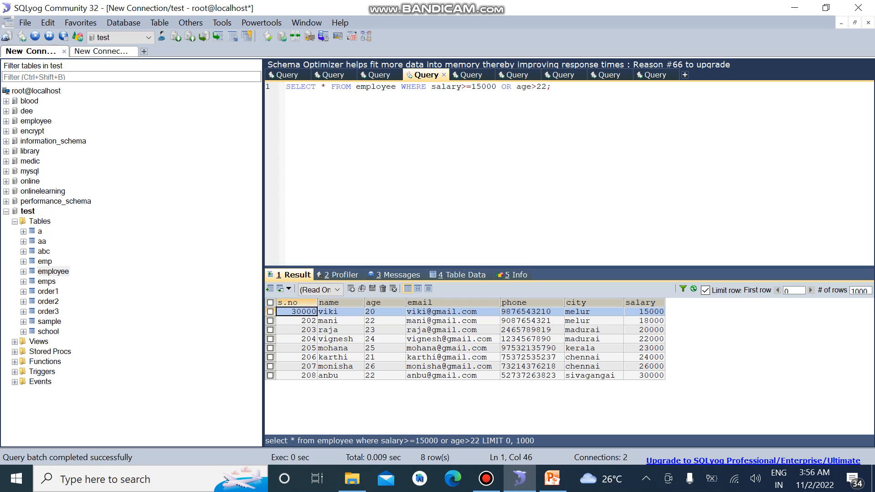
# - Check the OR results' salary cells, from 30000 down to exactly 15000
pyautogui.click(474, 87)
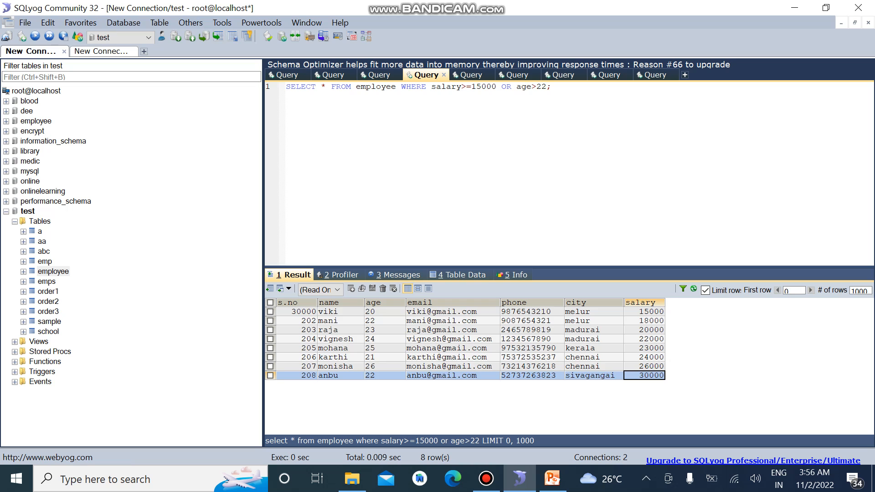
pyautogui.click(378, 311)
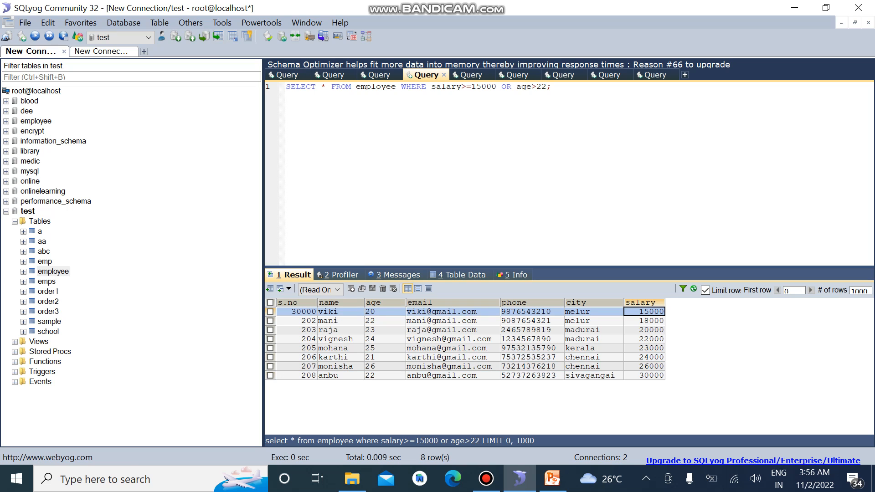
# - Change to salary>15000, rerun for seven rows, and resume the PowerPoint slide show
pyautogui.click(470, 87)
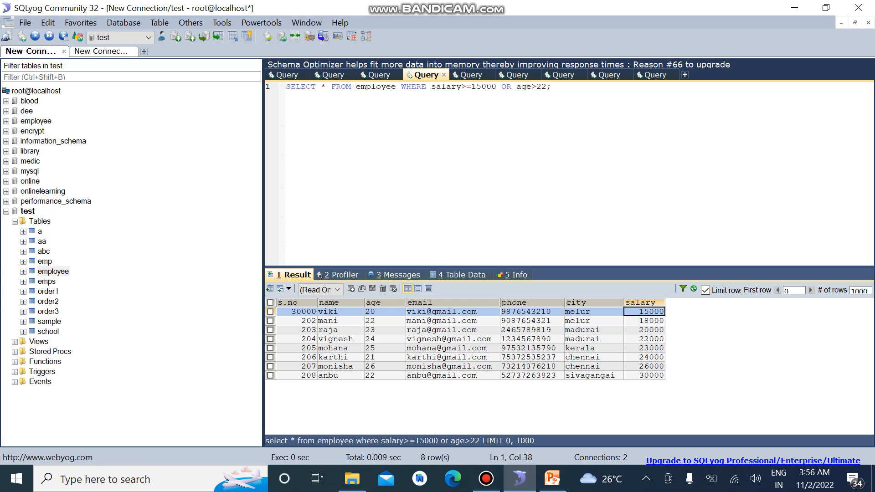
pyautogui.press('Backspace')
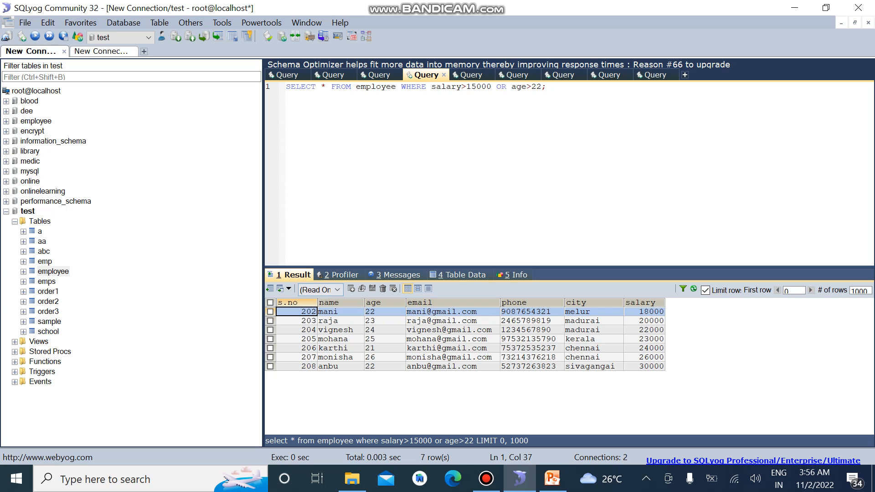
pyautogui.click(465, 86)
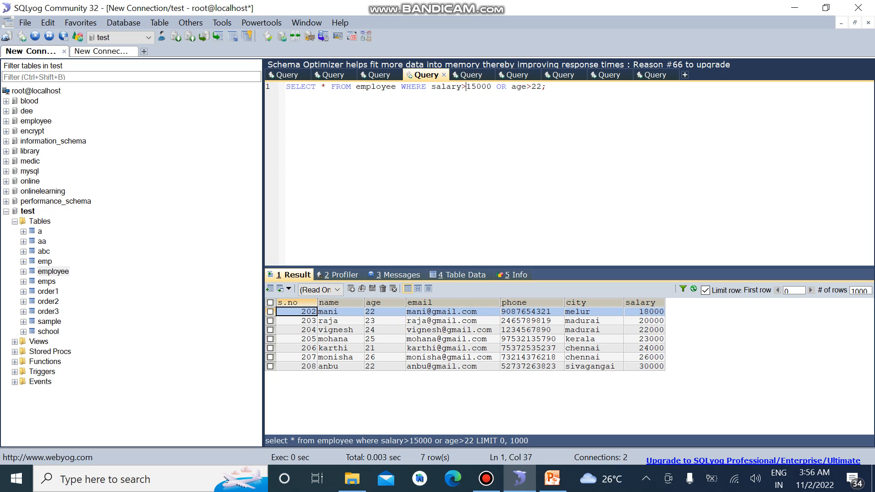
pyautogui.click(551, 479)
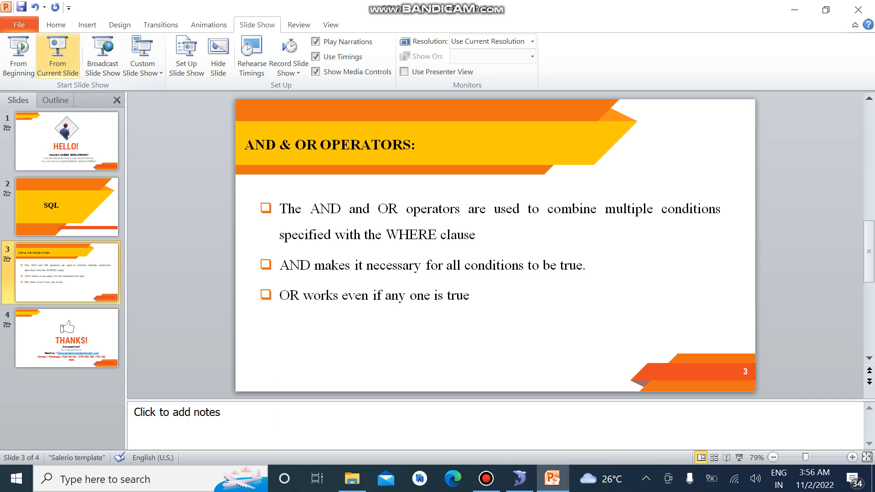
pyautogui.click(57, 55)
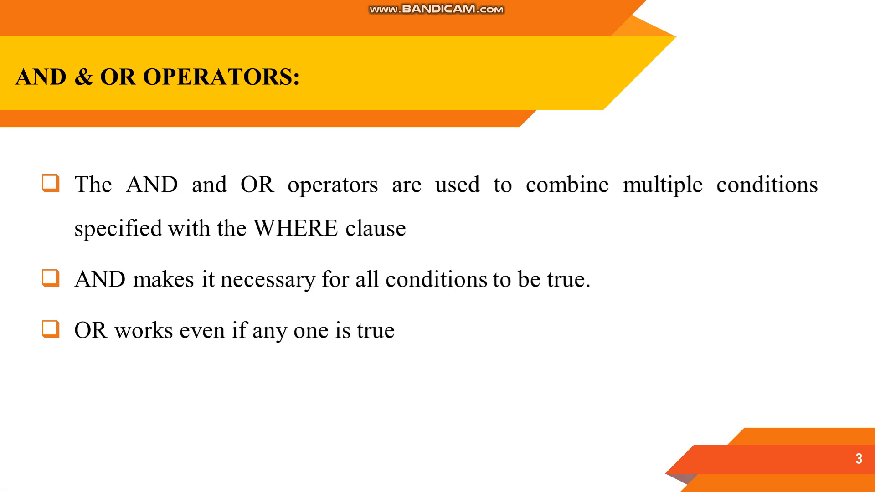